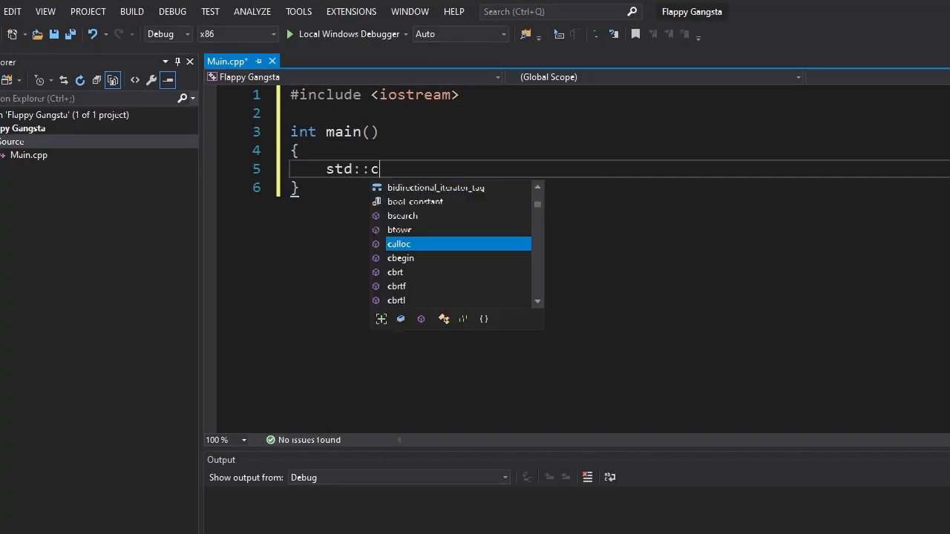
Complete the std::cout << "Hello World!"; statement inside main.
type("out << \"Hello World!\";")
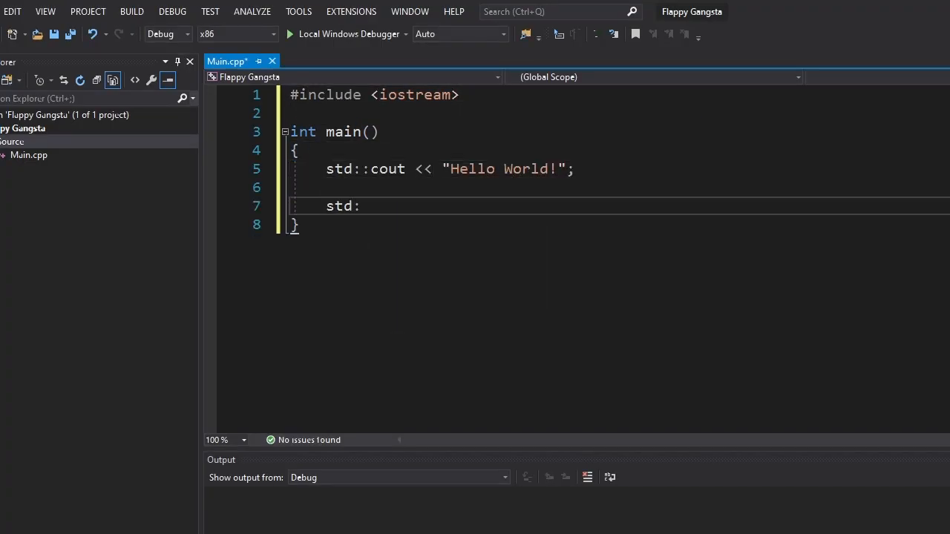
left_click(290, 33)
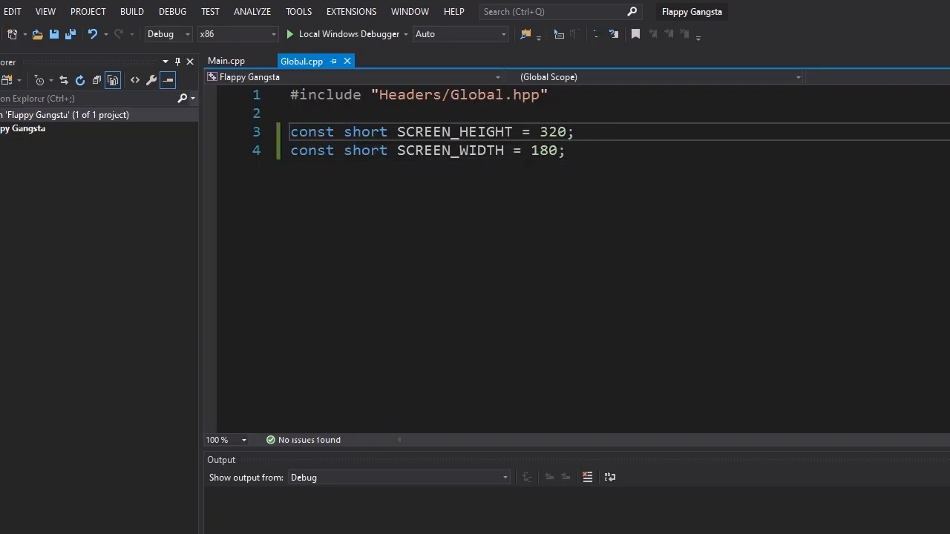
Switch to Global.cpp with SCREEN_HEIGHT 320 and SCREEN_WIDTH 180 constants.
left_click(290, 34)
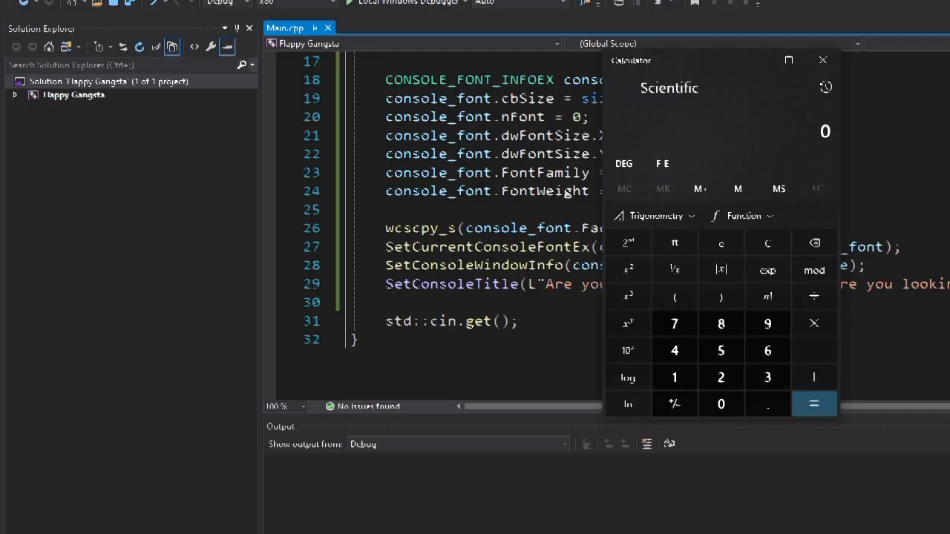
Place the cursor in Main.cpp to add console font, window and title setup calls.
left_click(814, 403)
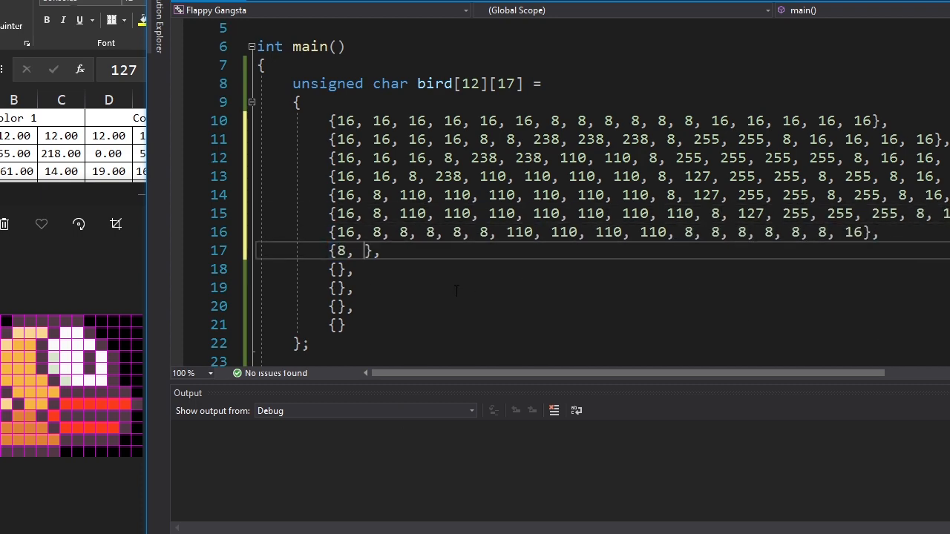
Enter bird rows "238, 255, 255, 255, 238, 8, 110, 110, 8," and "16, 8, 8, 8, 8,".
type("238, 255, 255, 255, 238, 8, 110, 110, 8, 76, 76, 76, 76, 76, 76, 8")
left_click(601, 288)
type("8, 255, 255, 238, 8, 108, 108, 108, 108, 8")
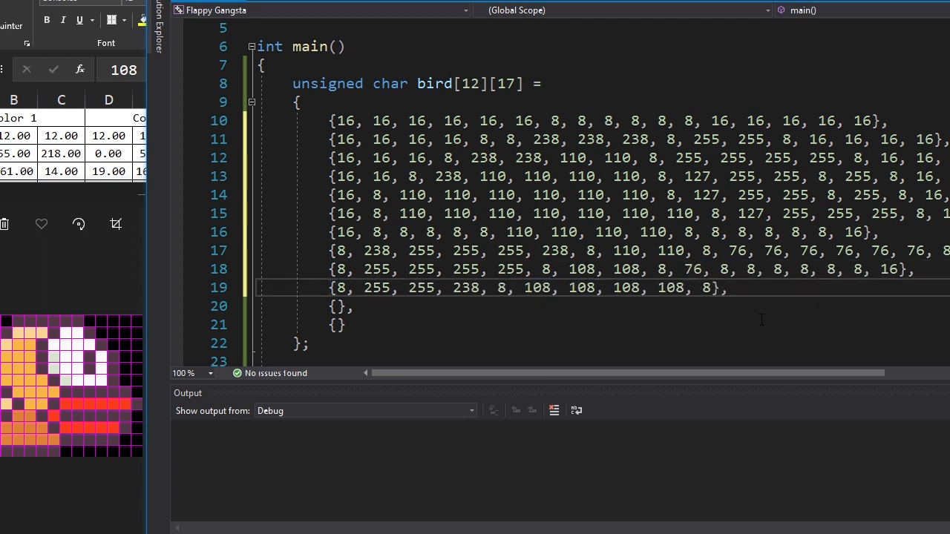
type("16, 8, 8, 8, 8,")
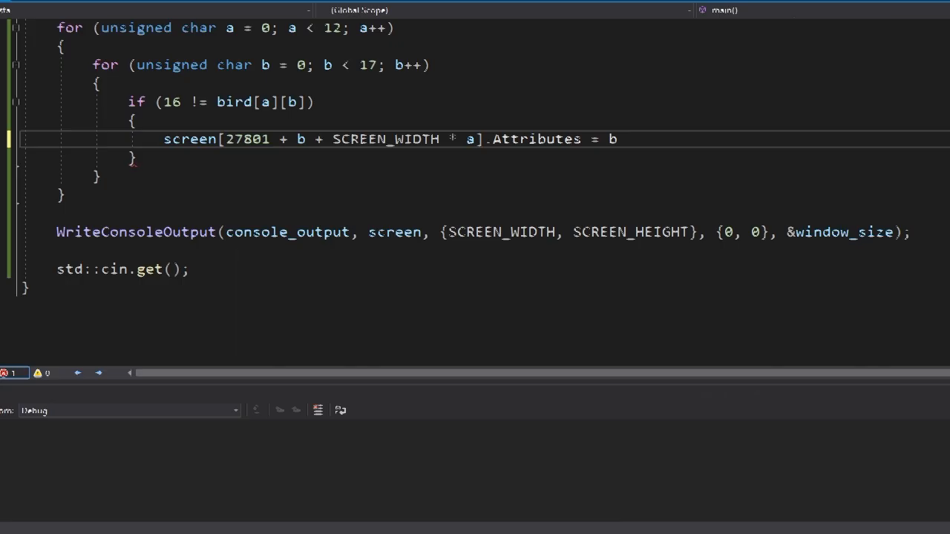
Assign bird[a][b] to the screen cell's Attributes in the nested loop.
type("ird[a][];")
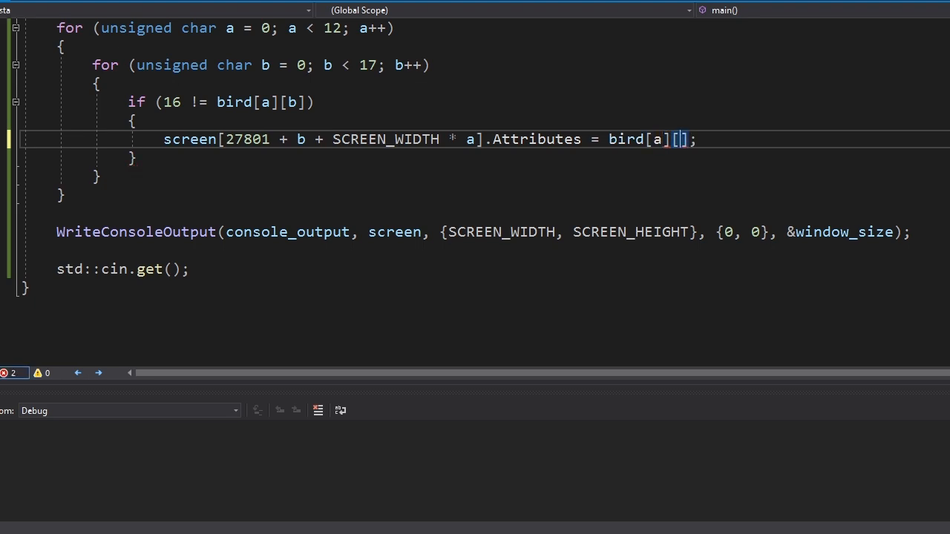